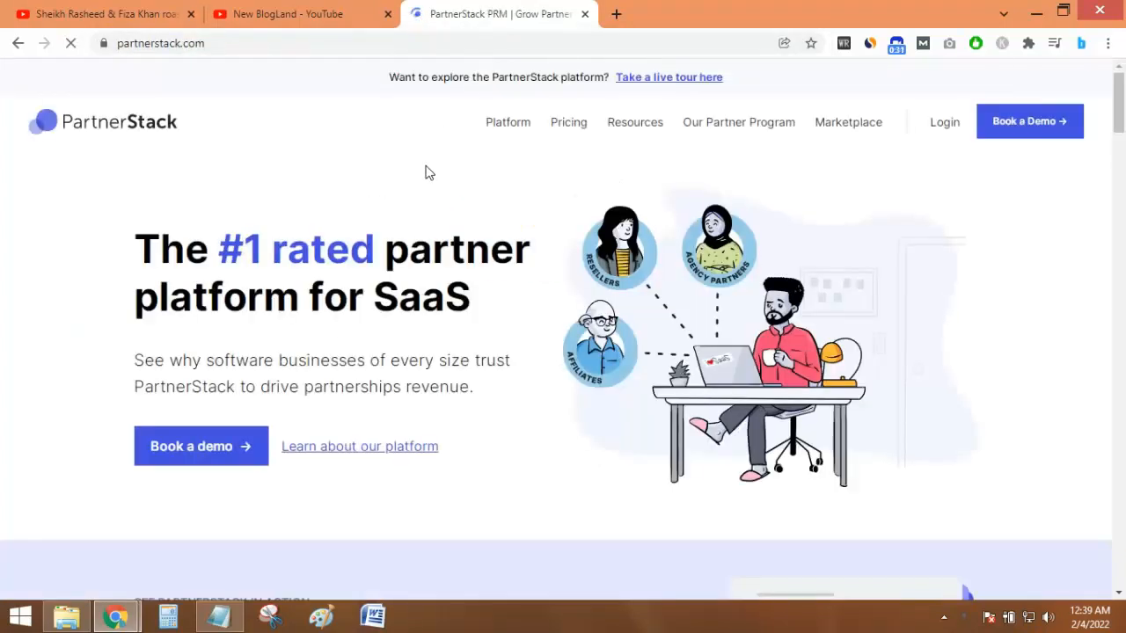
mouse_move(886, 198)
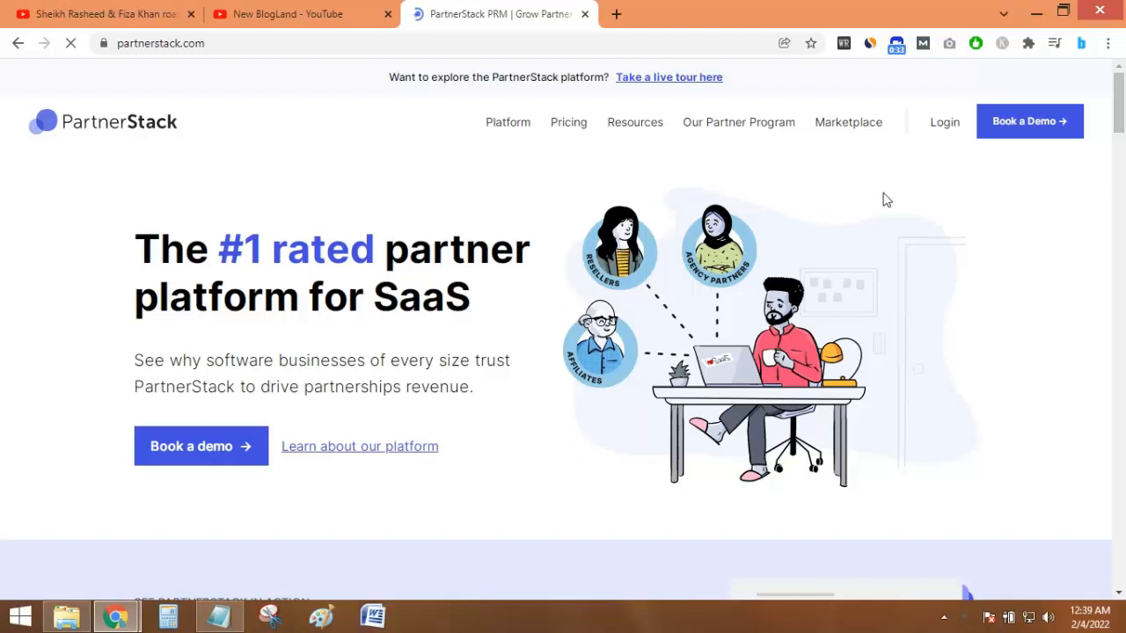
mouse_move(943, 123)
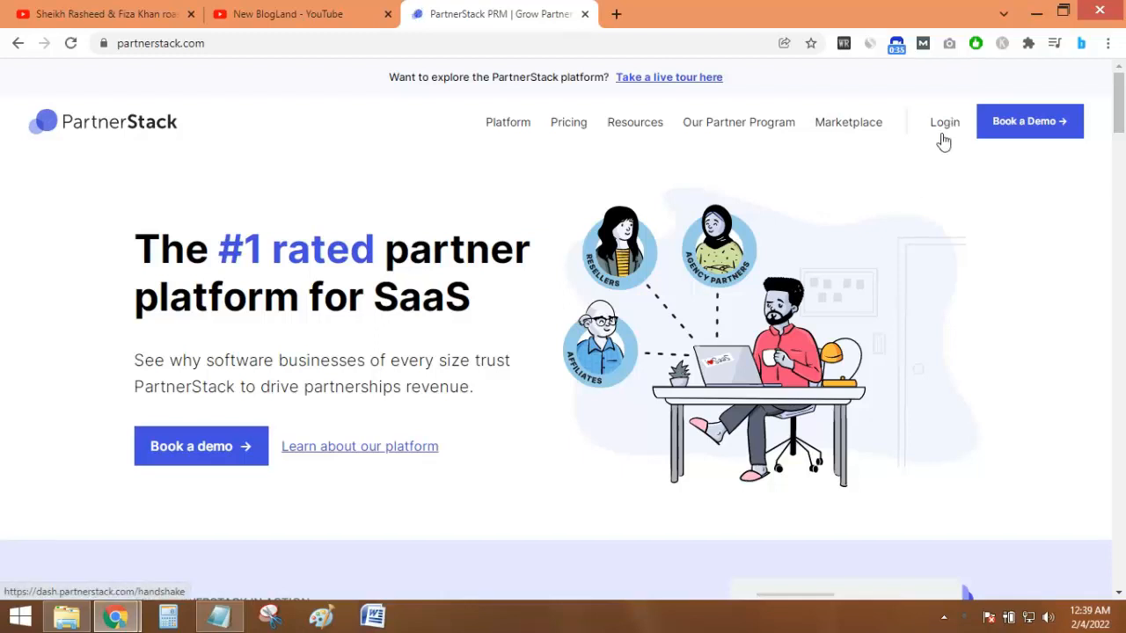
Step: Sign in to the dashboard and review joined programs' clicks, earnings and $297.50 all-time total
click(942, 122)
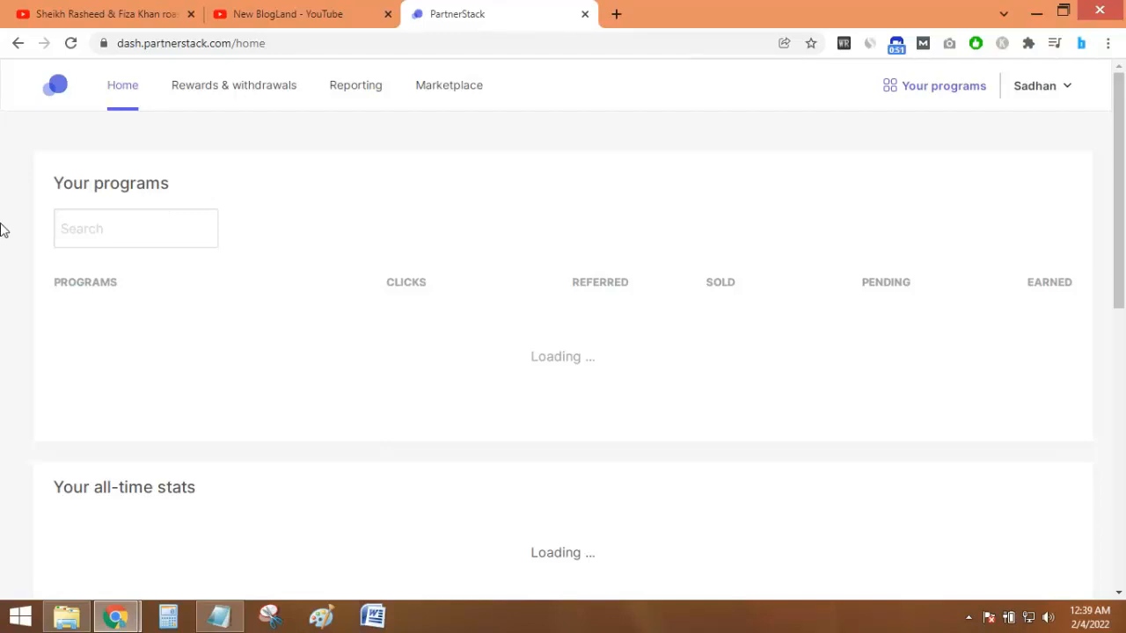
scroll(down, 3)
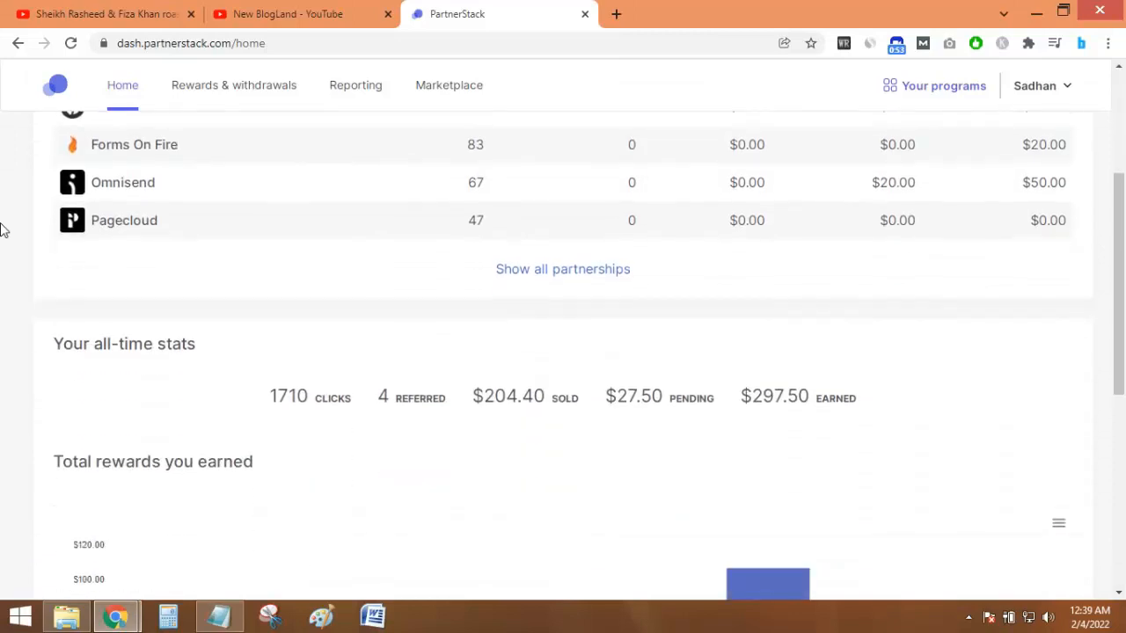
scroll(up, 3)
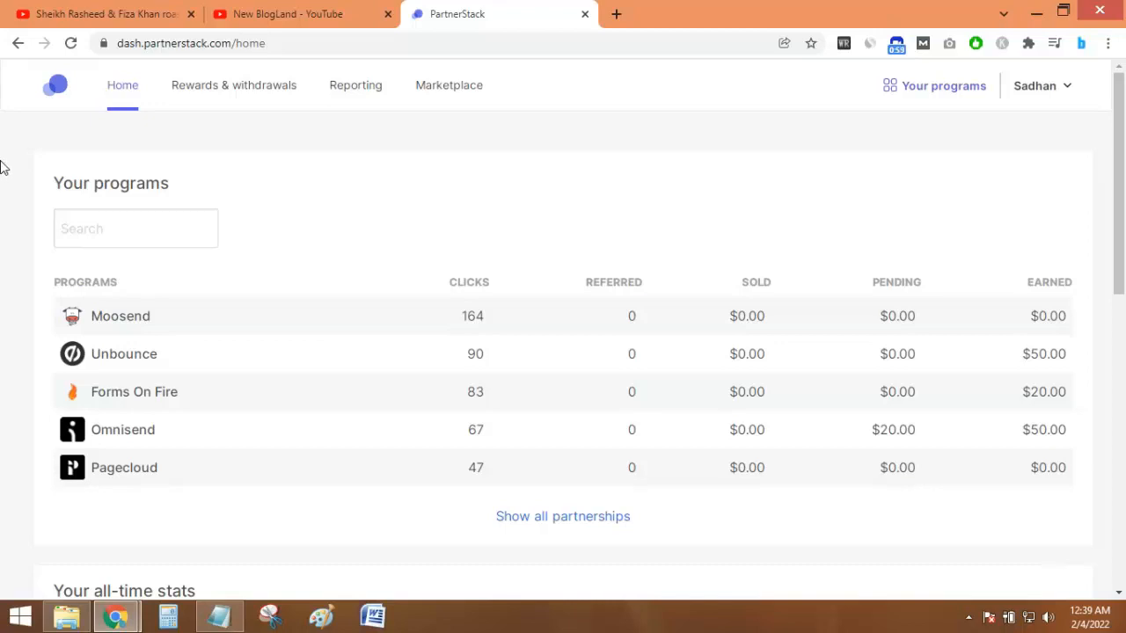
mouse_move(232, 85)
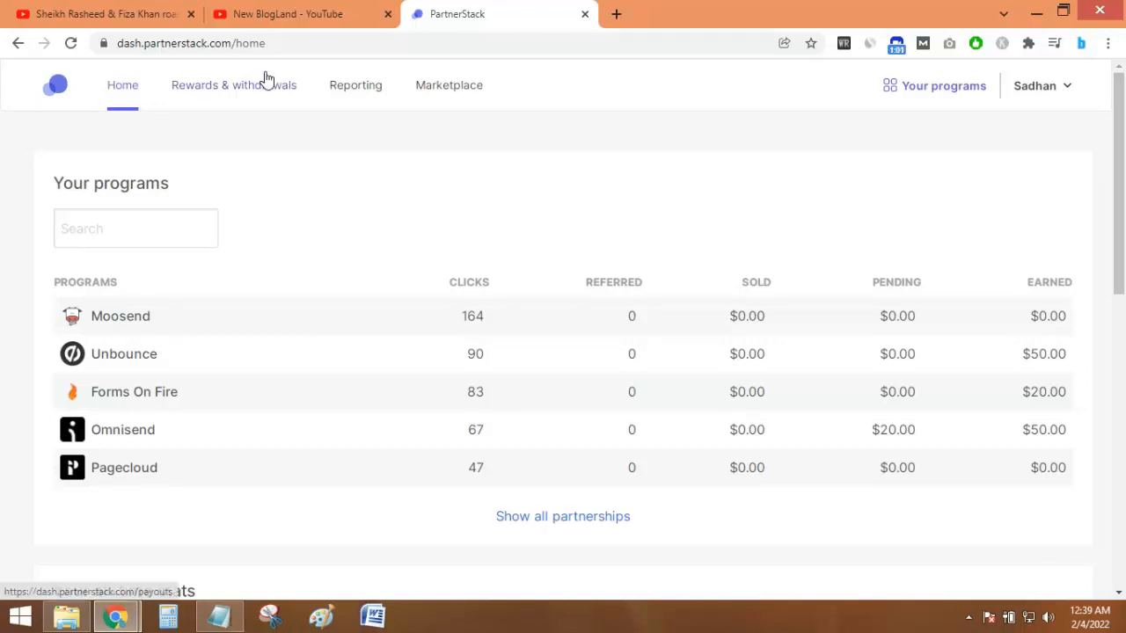
mouse_move(246, 113)
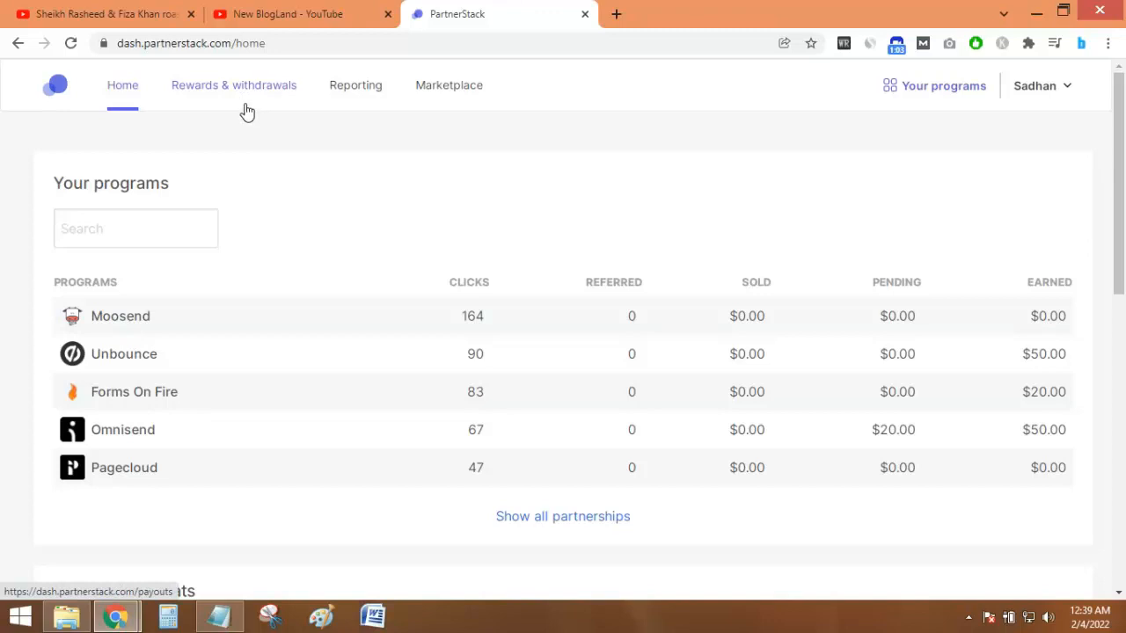
mouse_move(967, 152)
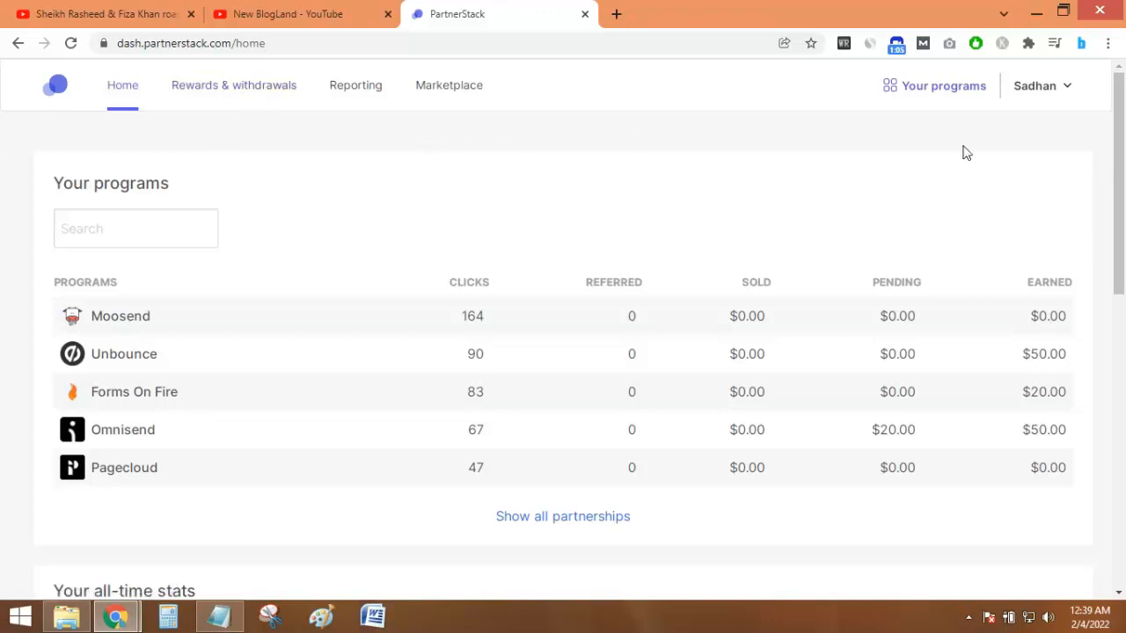
mouse_move(449, 112)
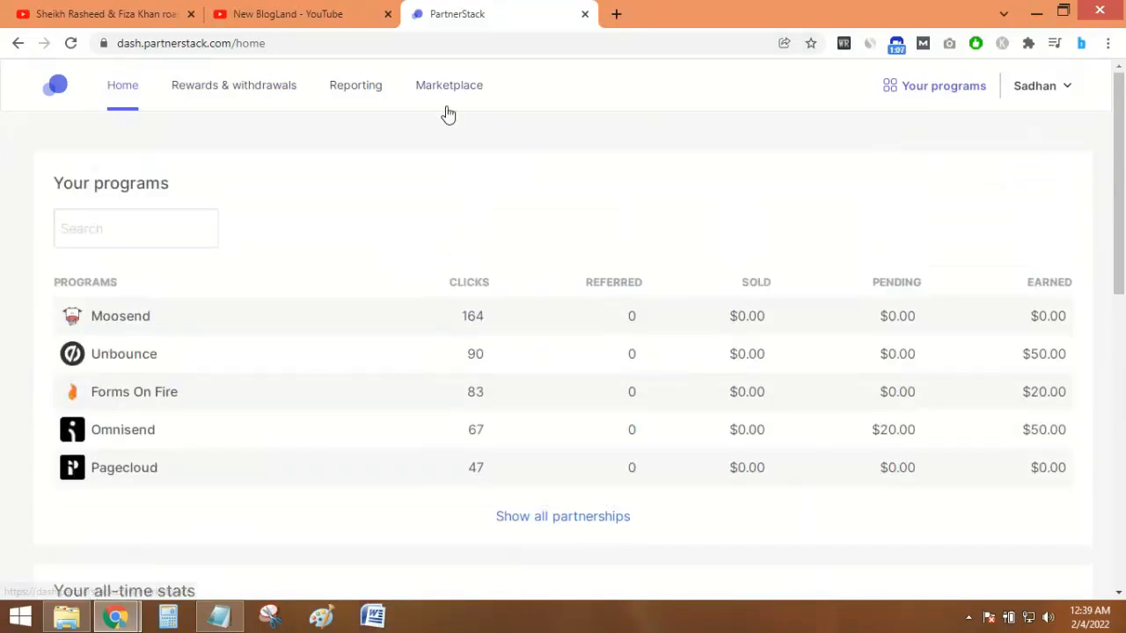
Step: Browse the Marketplace featured programs such as Sunsama, Rock and SmartSuite with commission details
click(448, 84)
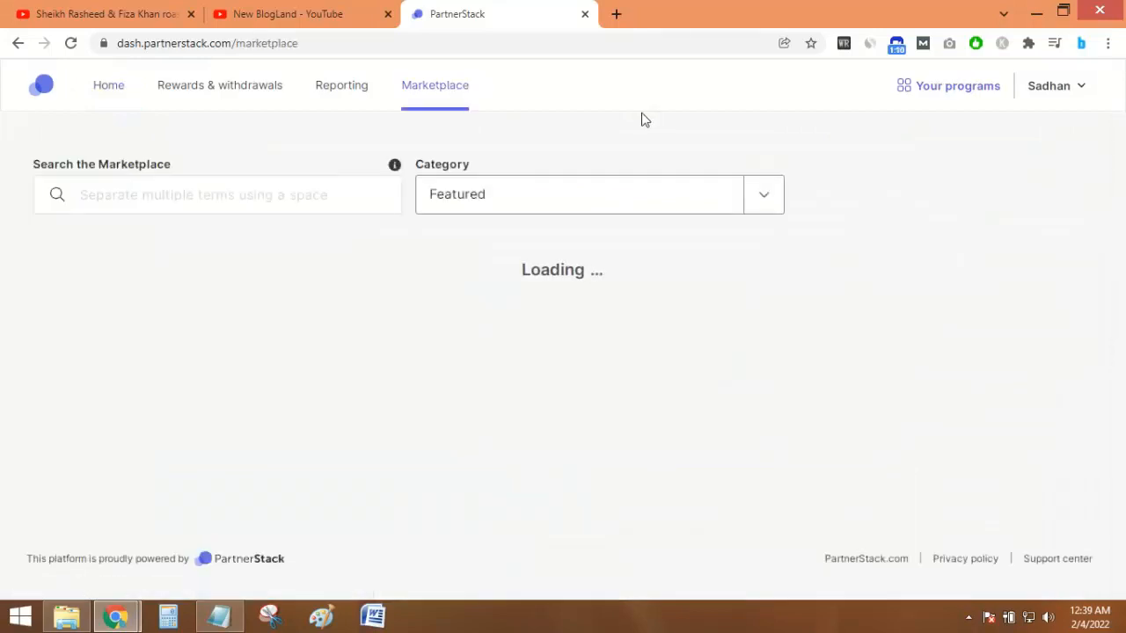
mouse_move(3, 179)
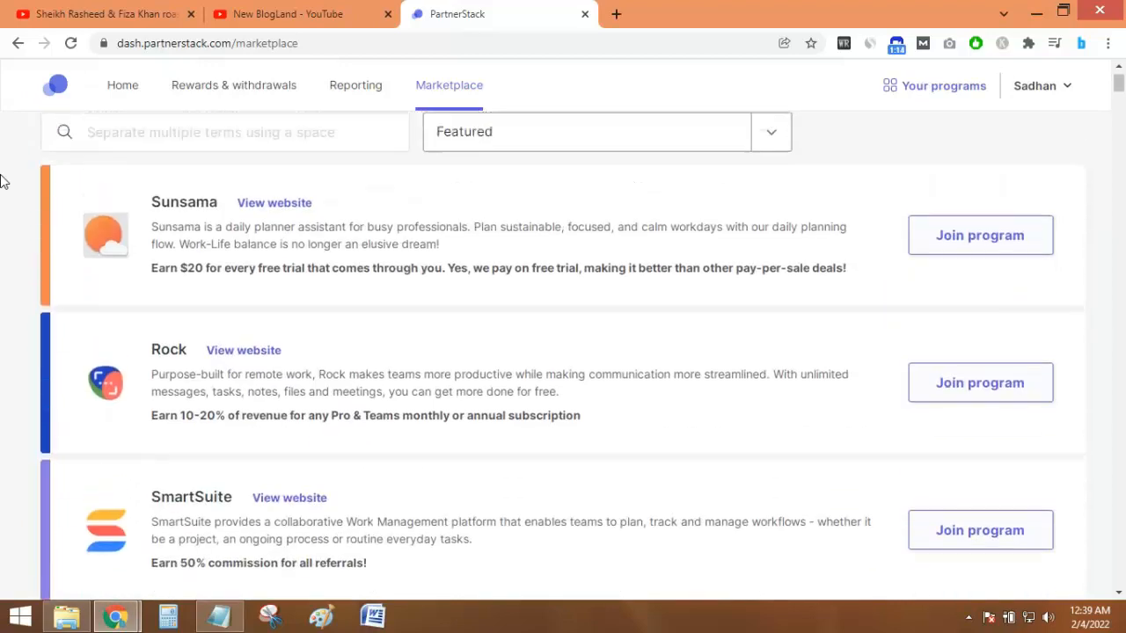
scroll(up, 3)
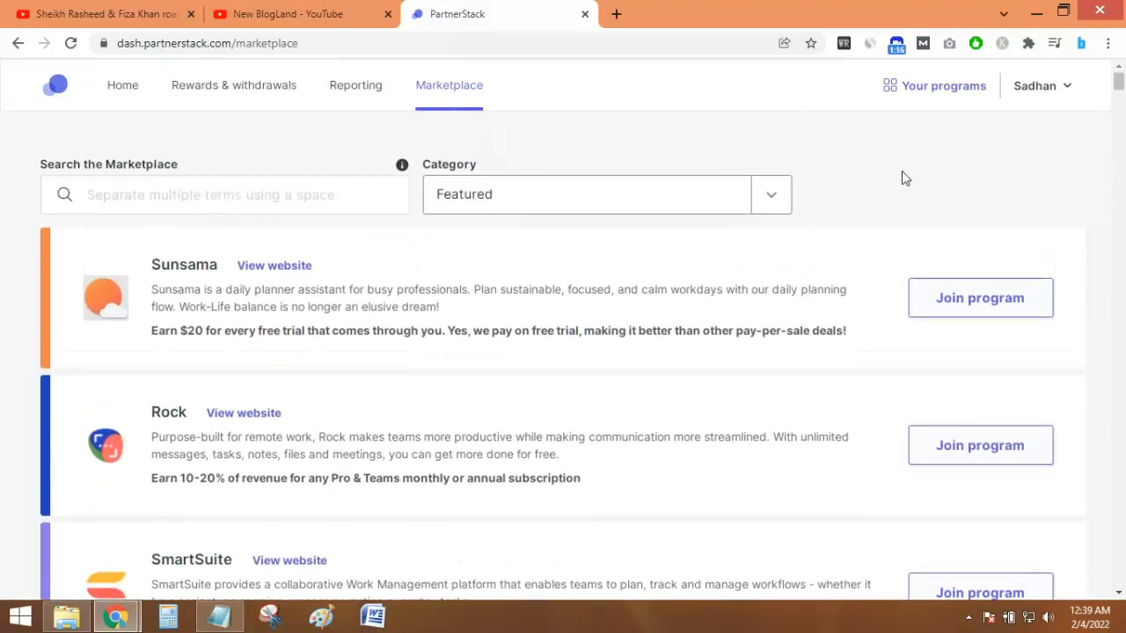
mouse_move(461, 158)
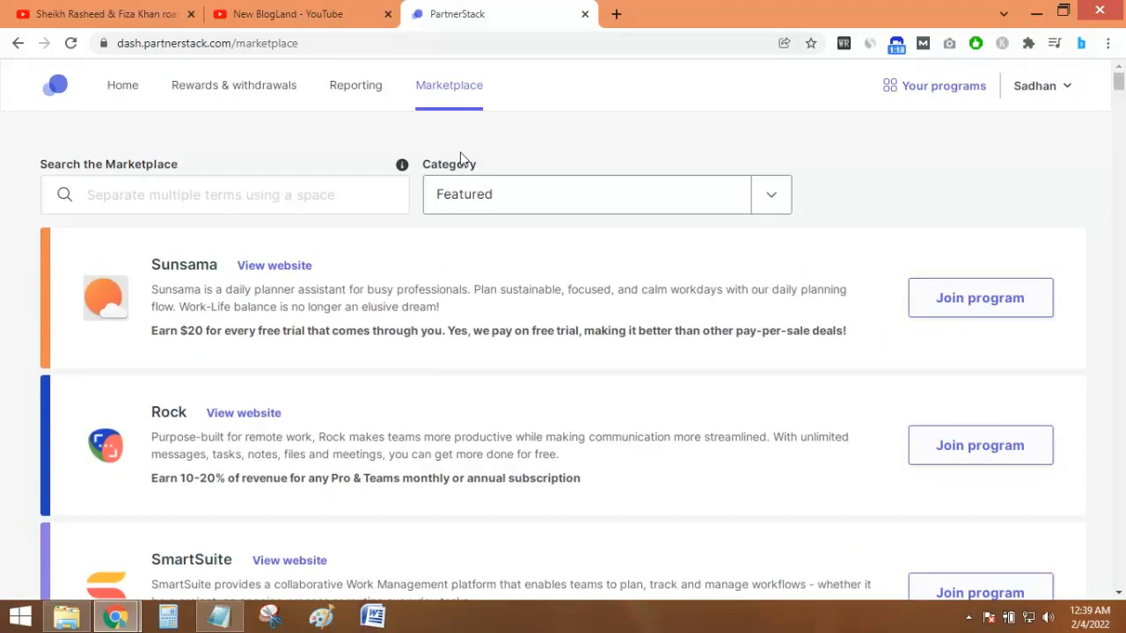
mouse_move(665, 151)
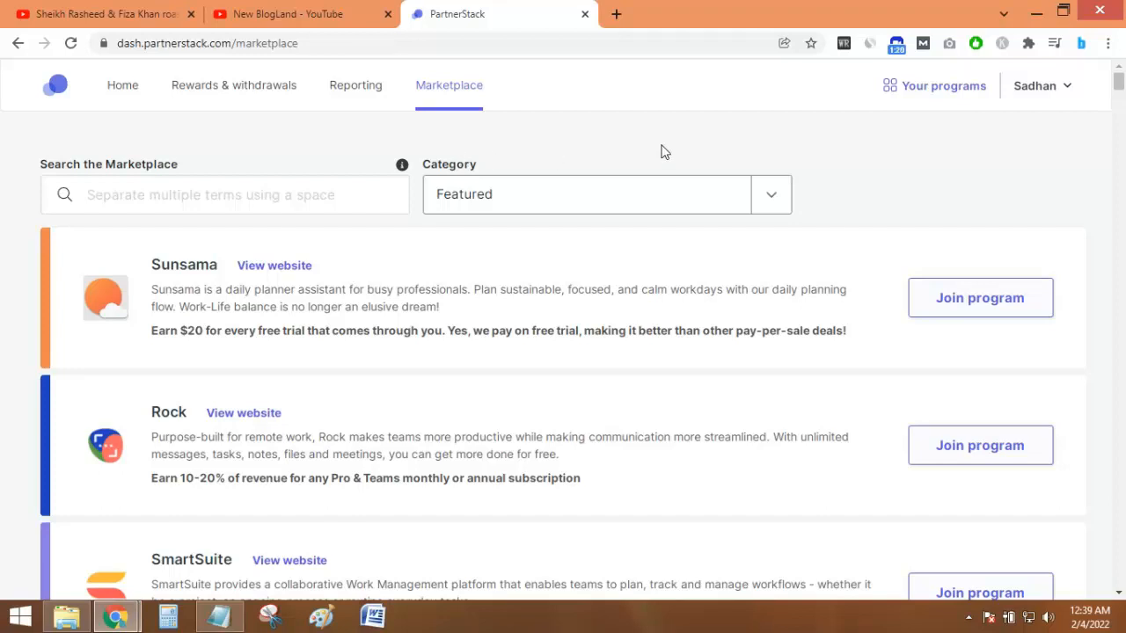
mouse_move(679, 147)
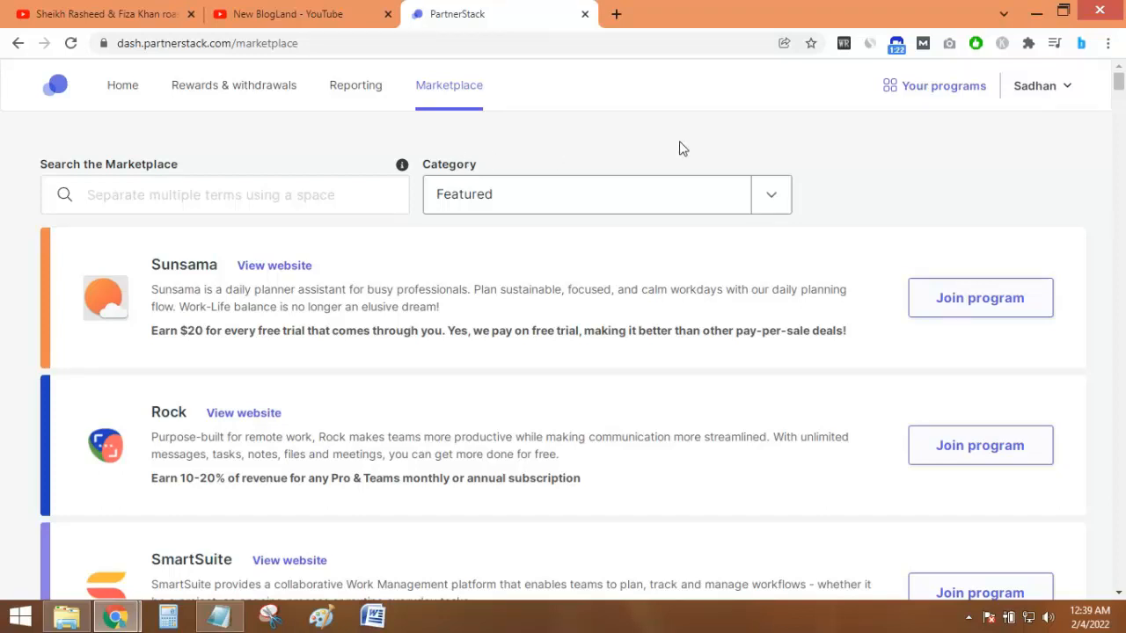
mouse_move(679, 155)
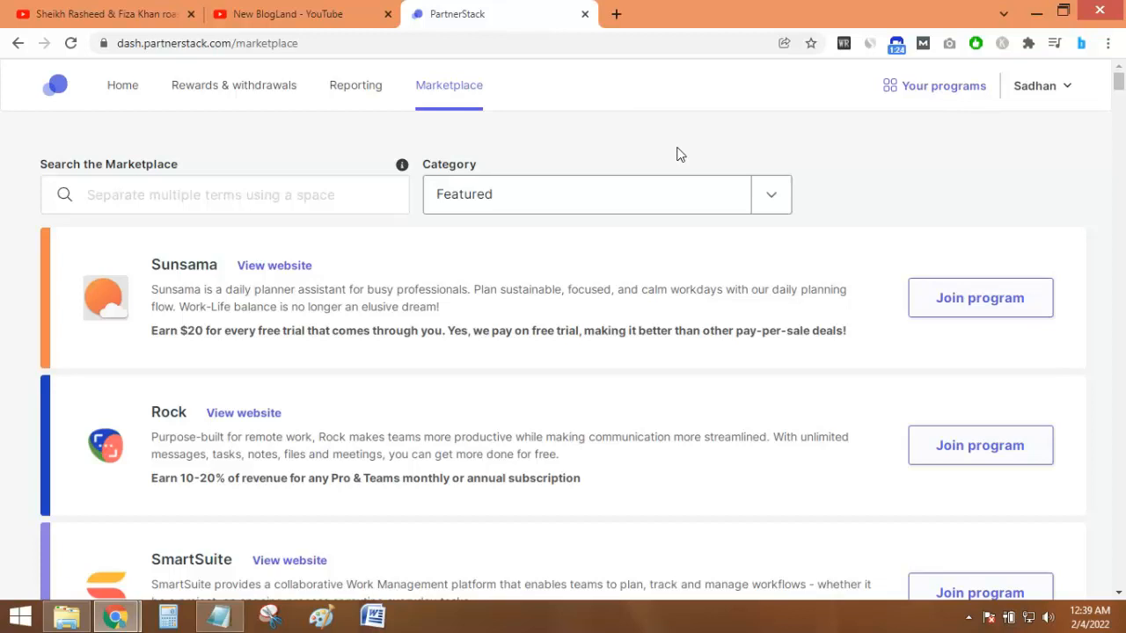